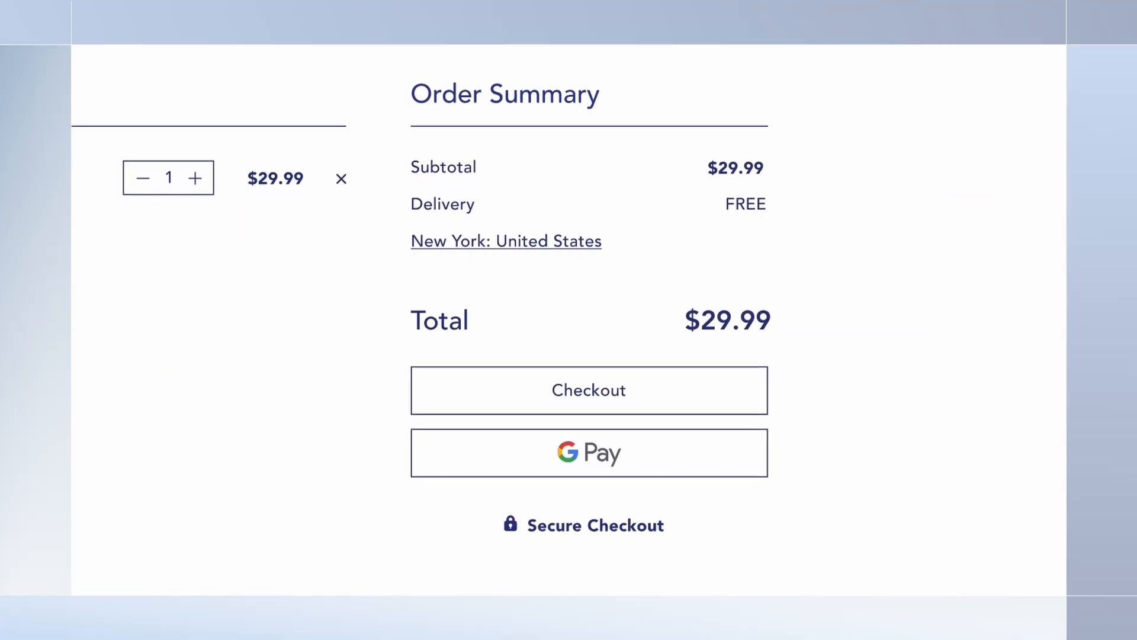
mouse_move(733, 396)
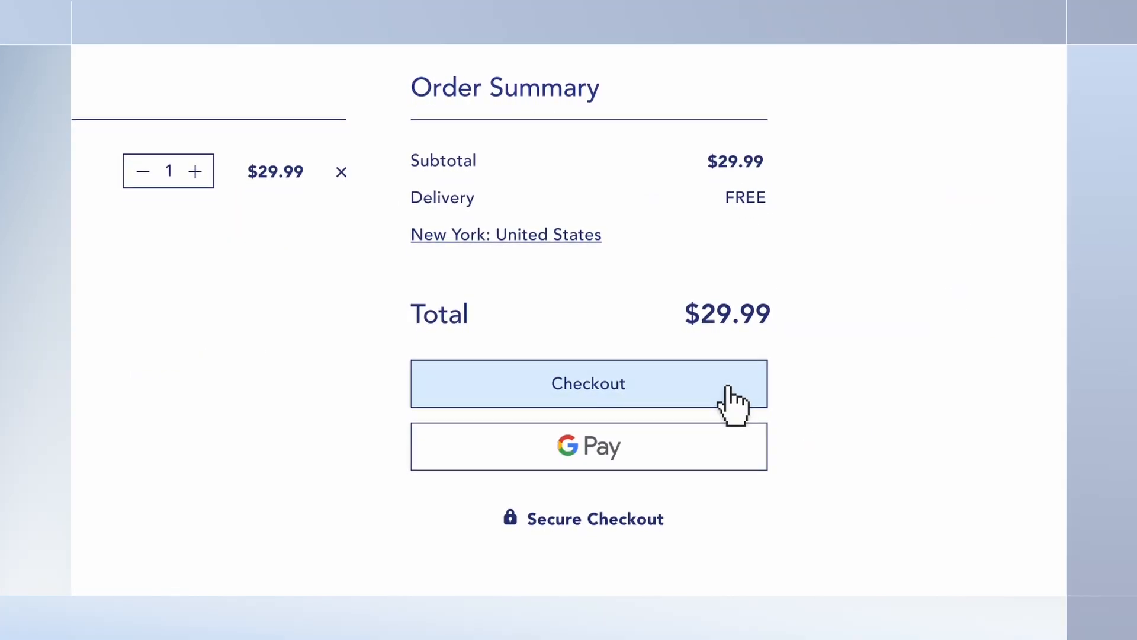
Confirm the $29.99 order summary with free New York delivery and continue to checkout.
click(589, 382)
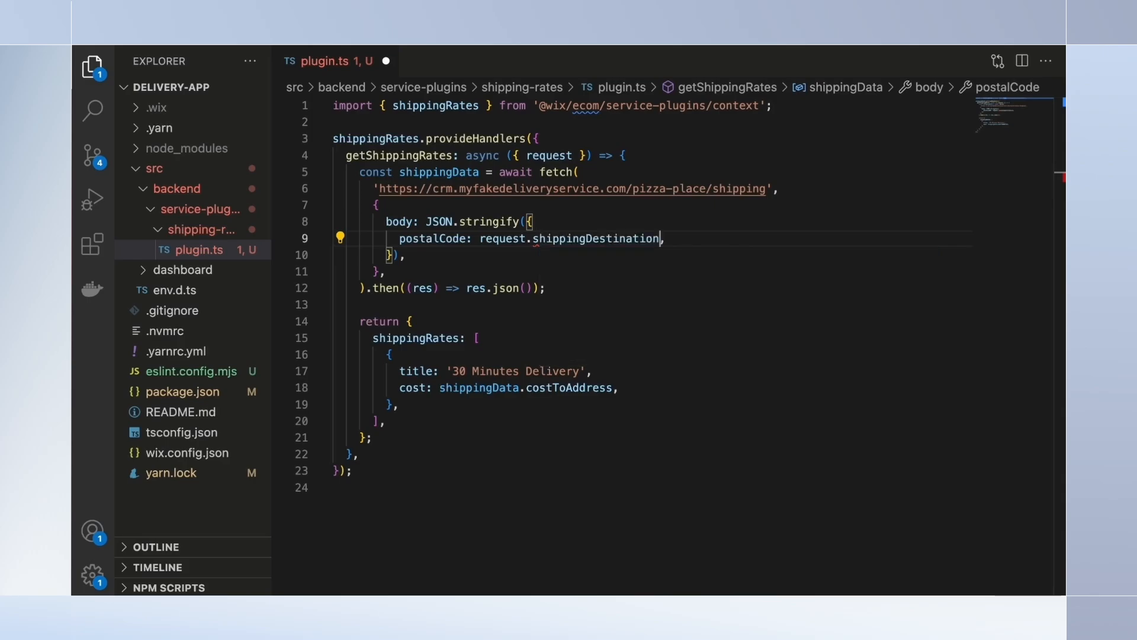
Complete the request body with request.shippingDestination?.postalCode in plugin.ts.
text(.postalCode)
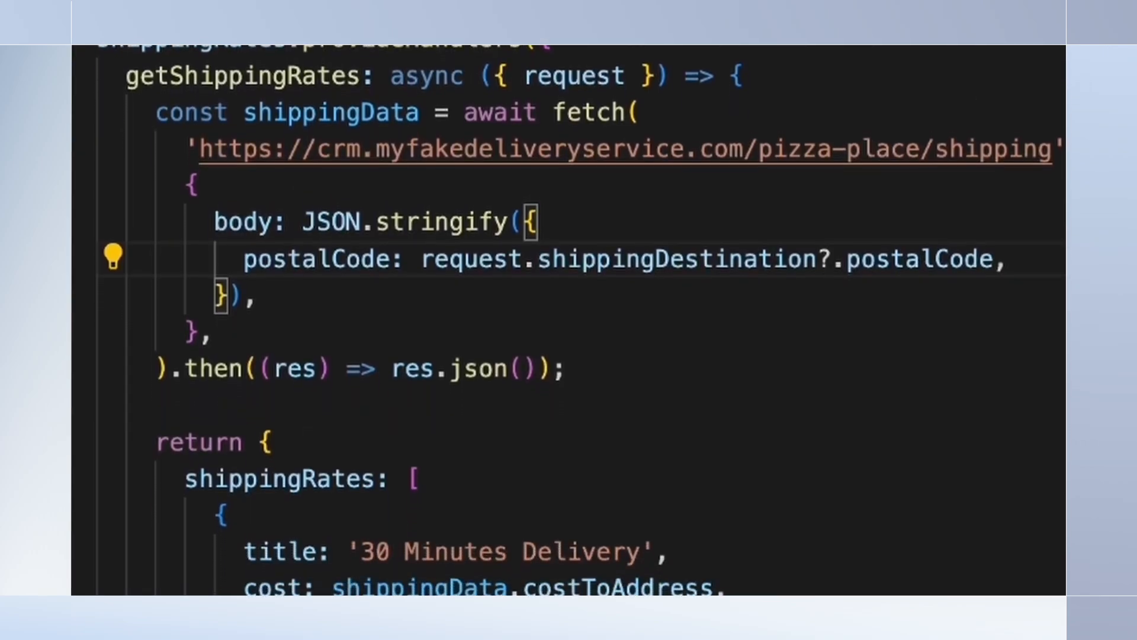
scroll(down, 3)
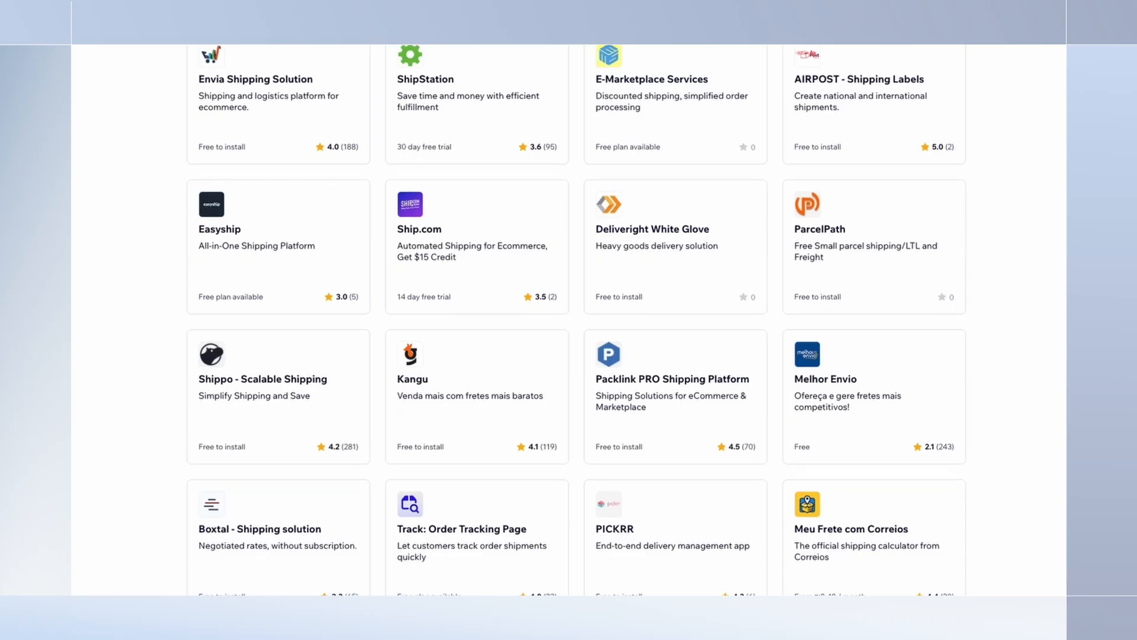
scroll(down, 3)
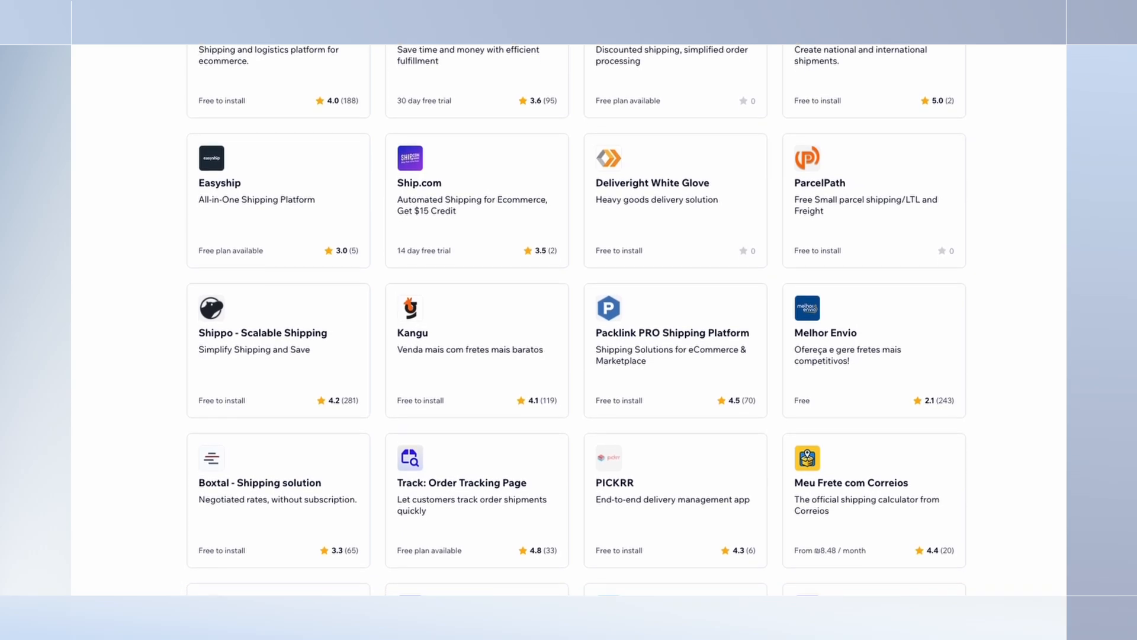
scroll(down, 3)
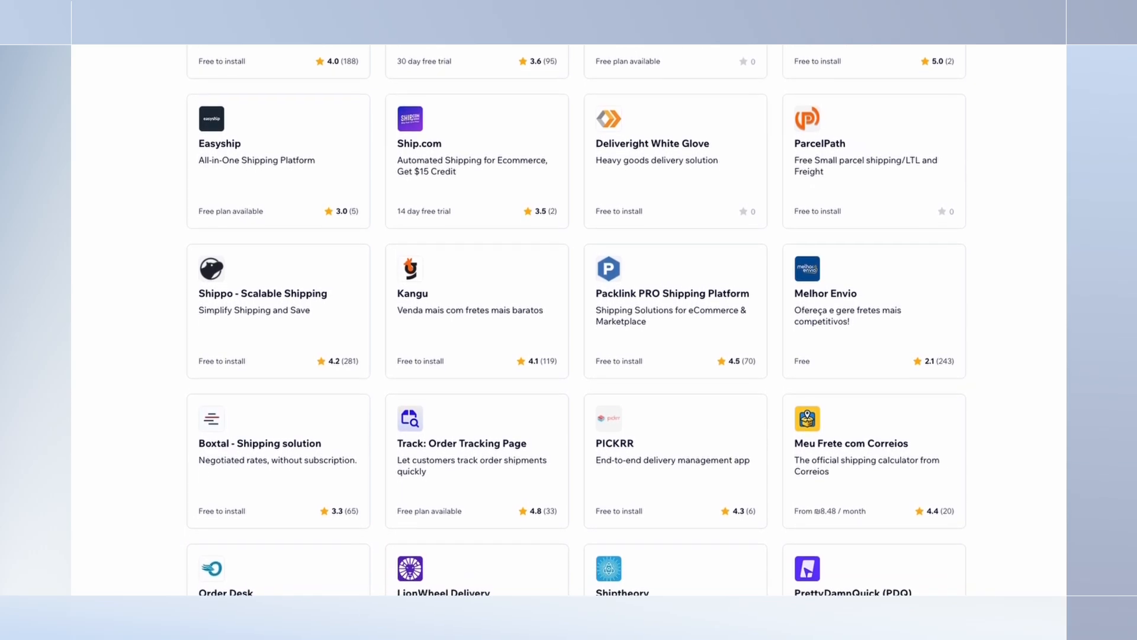
scroll(up, 3)
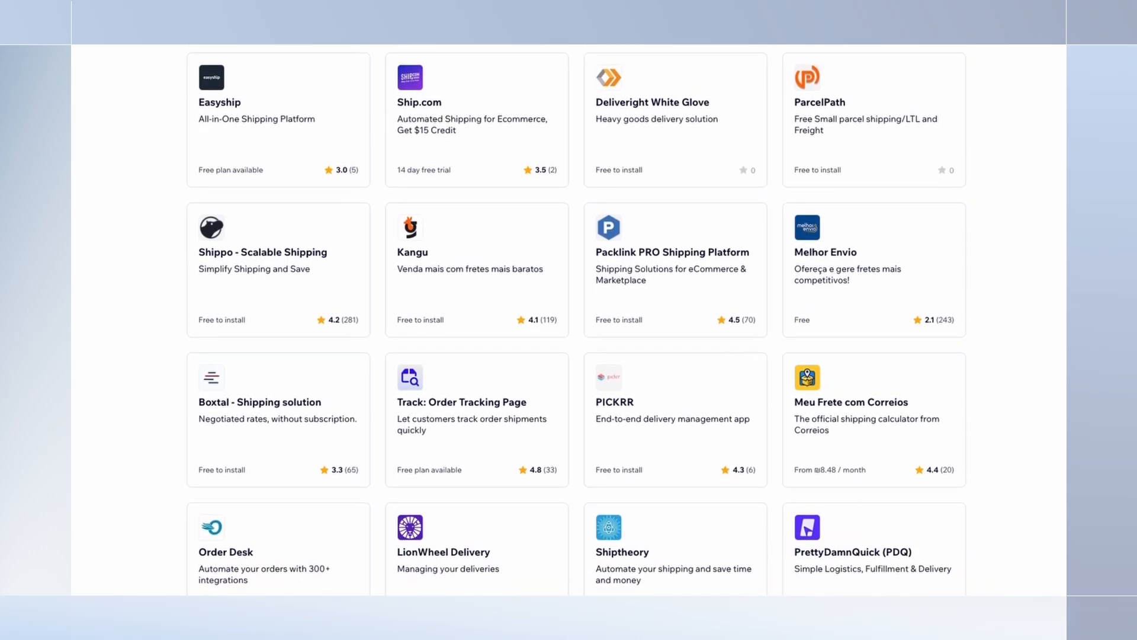
scroll(down, 3)
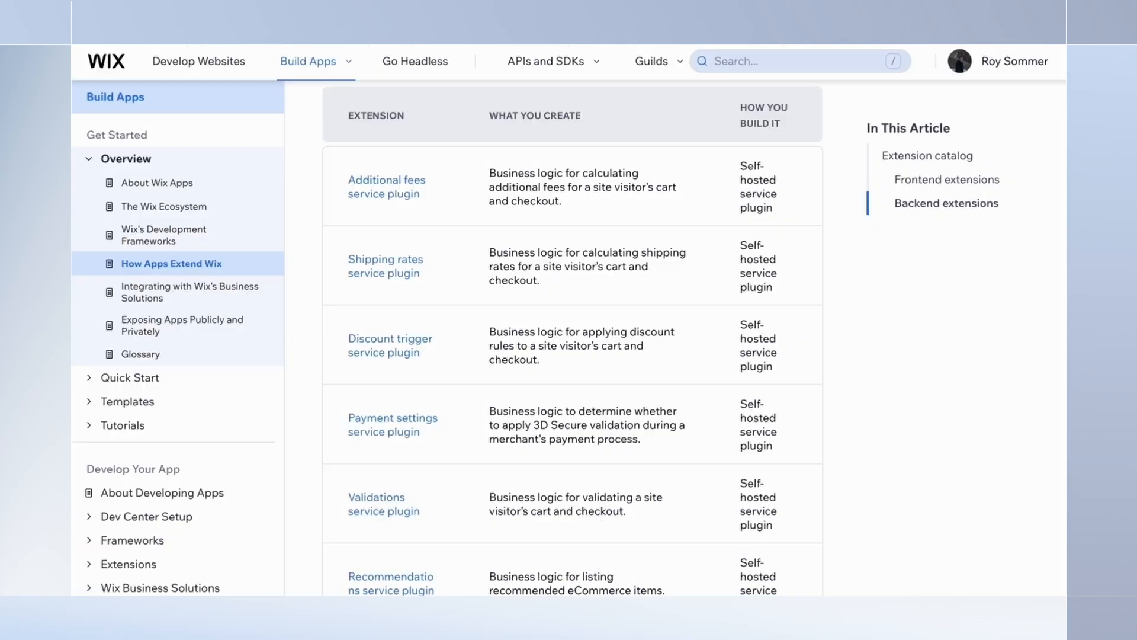
scroll(down, 3)
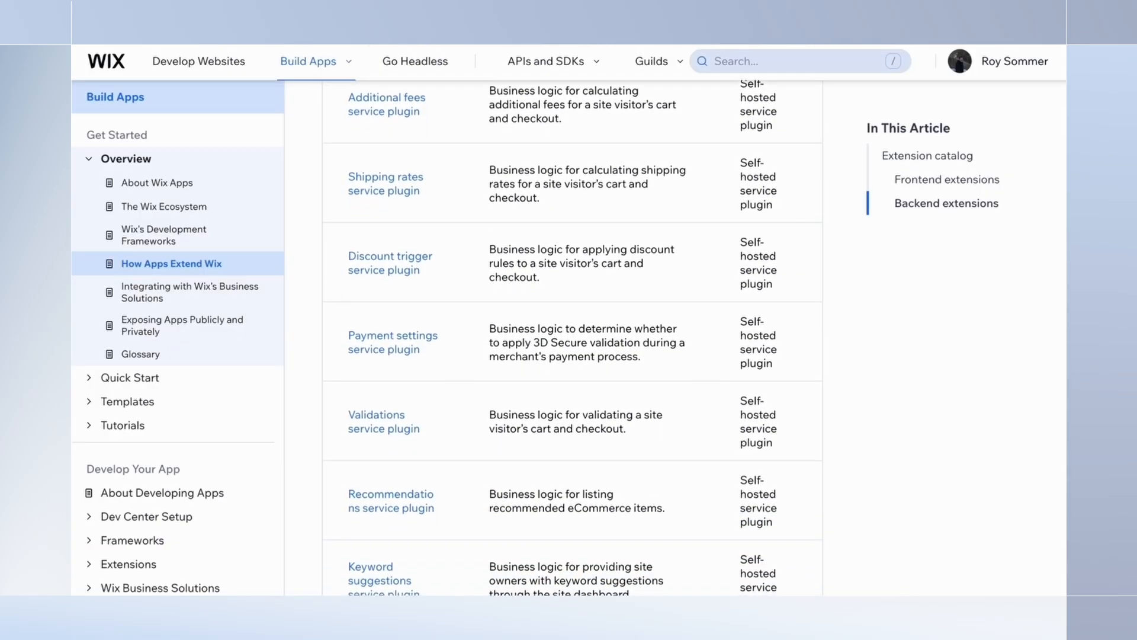
scroll(down, 3)
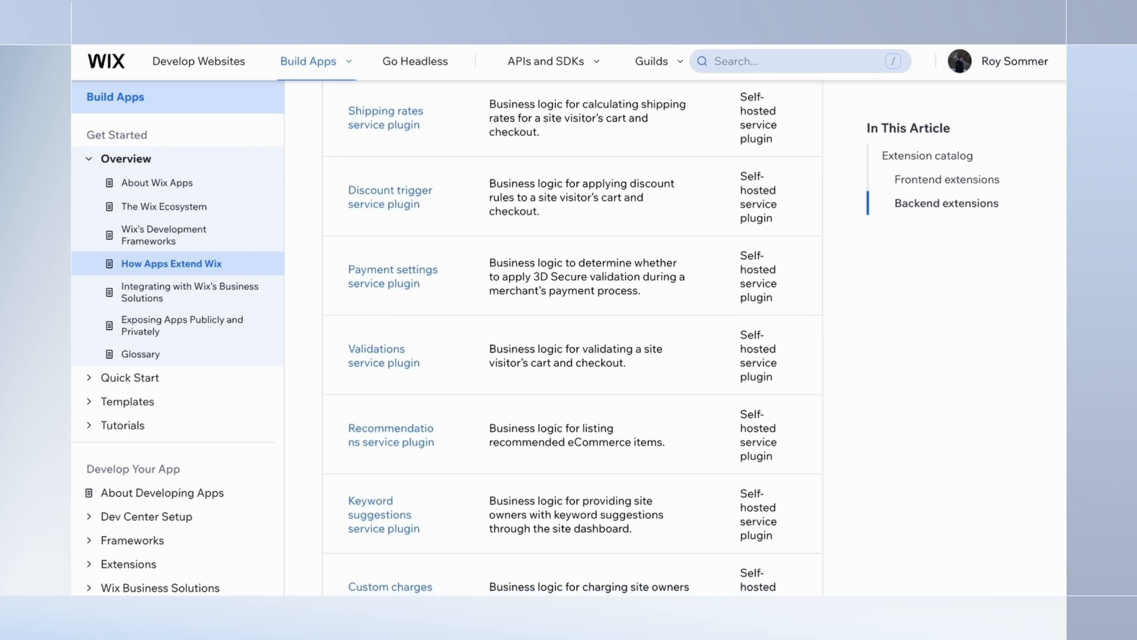
scroll(down, 3)
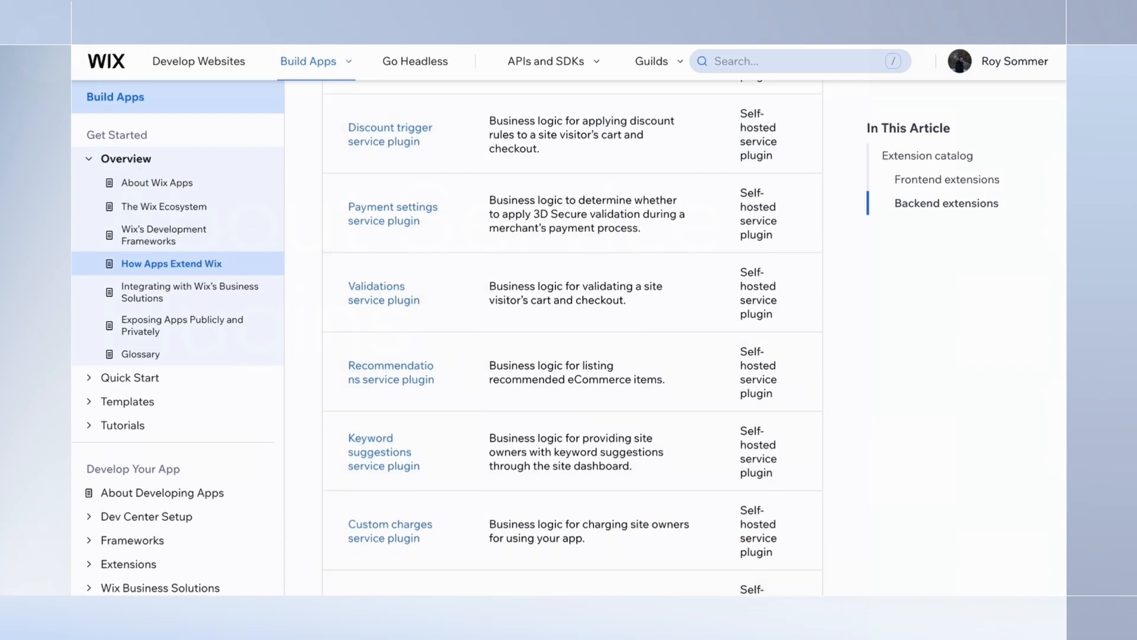